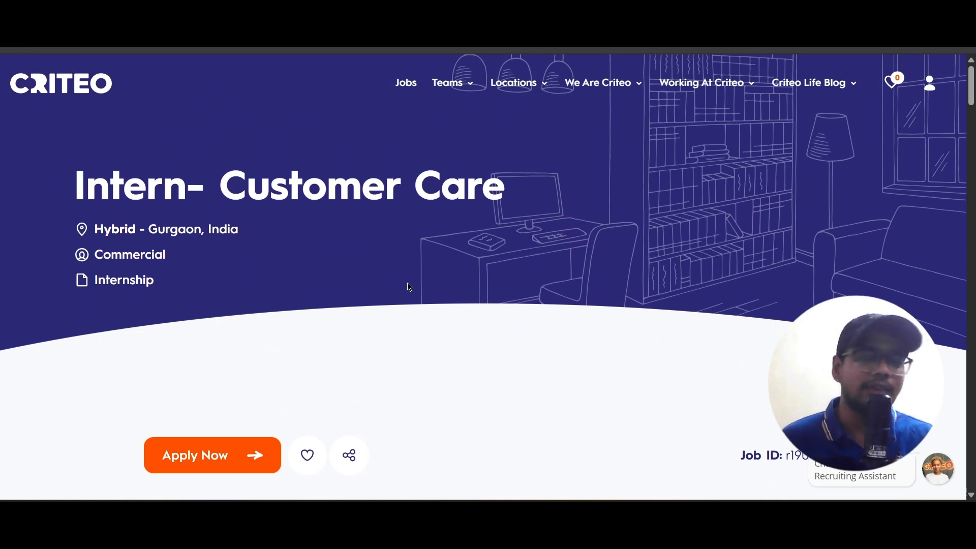
Step: Scroll the Intern- Customer Care posting down to its Responsibilities list
{"action": "scroll", "scroll_direction": "down", "scroll_amount": 3}
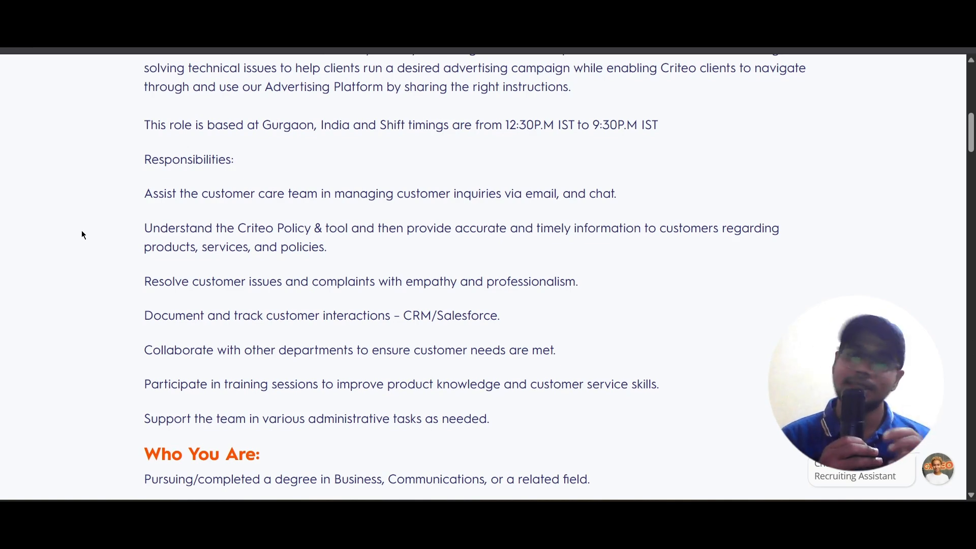
Step: Scroll through the 'Who You Are' qualifications of the Intern- Customer Care posting
{"action": "scroll", "scroll_direction": "down", "scroll_amount": 3}
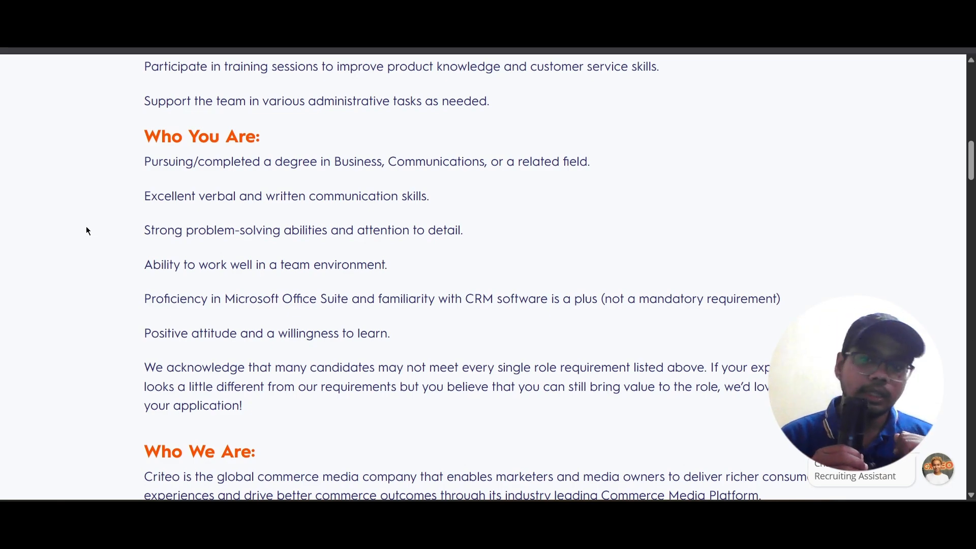
{"action": "scroll", "scroll_direction": "down", "scroll_amount": 3}
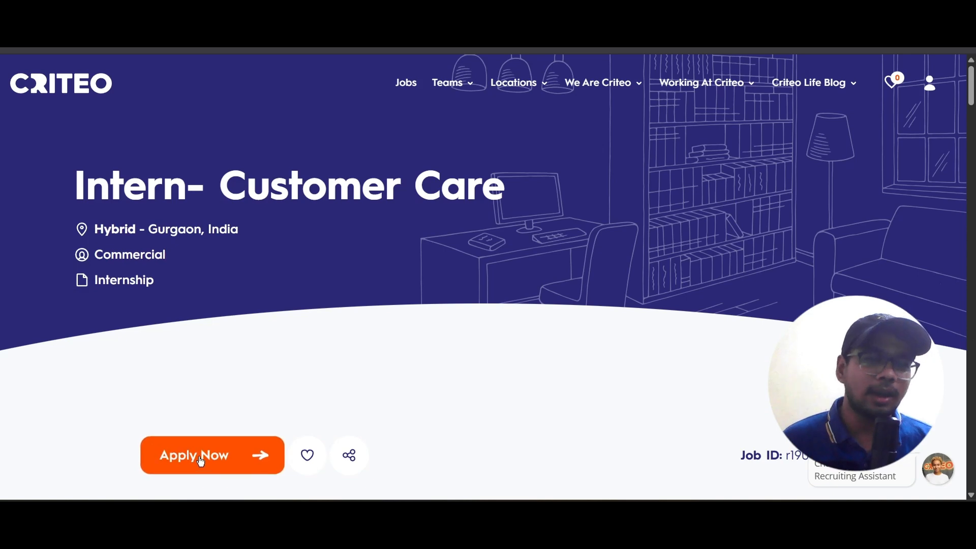
{"action": "mouse_move", "coordinate": [112, 447]}
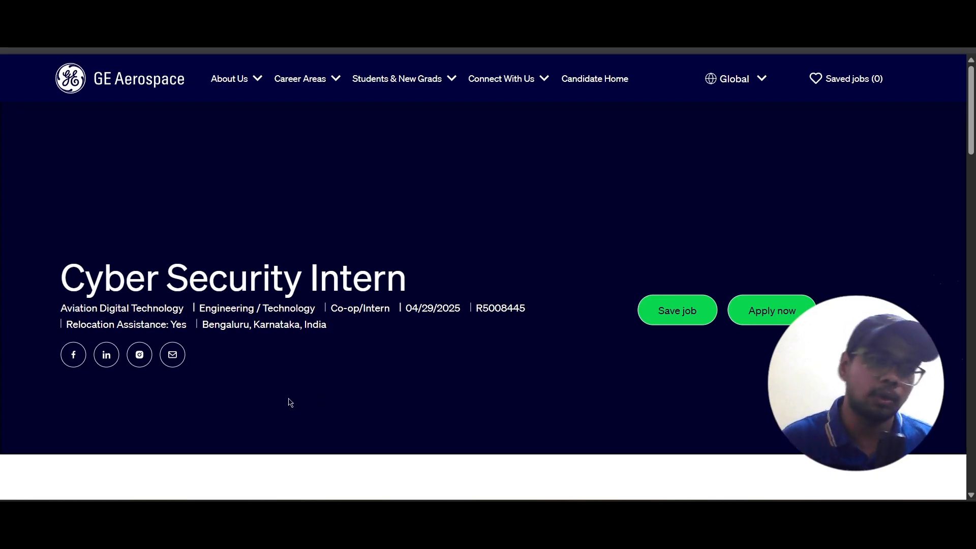
Step: Scroll the Cyber Security Intern posting down to Qualifications/Requirements and Desired Characteristics
{"action": "scroll", "scroll_direction": "down", "scroll_amount": 3}
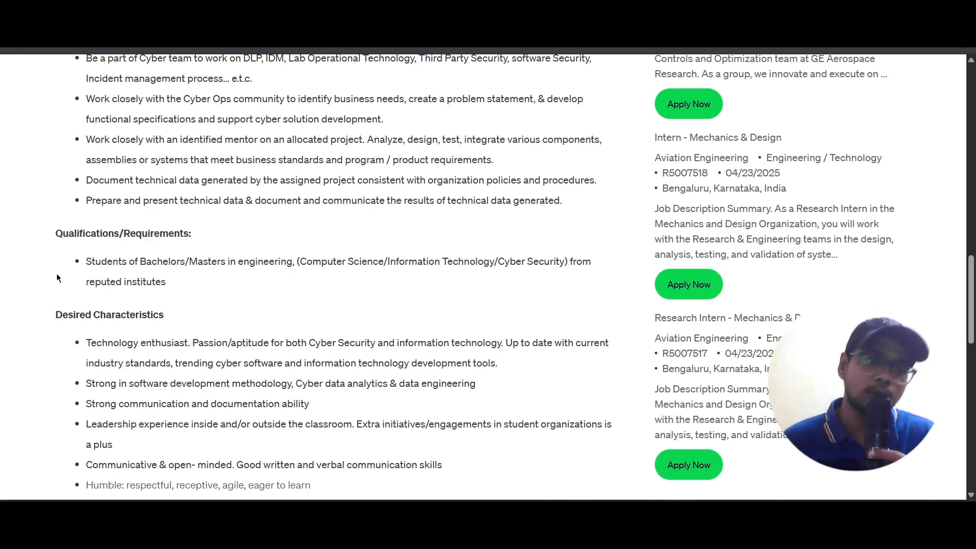
Step: Highlight the required degree specialisations and the Desired Characteristics heading, clearing each highlight after
{"action": "left_click_drag", "start_coordinate": [85, 261], "coordinate": [185, 261]}
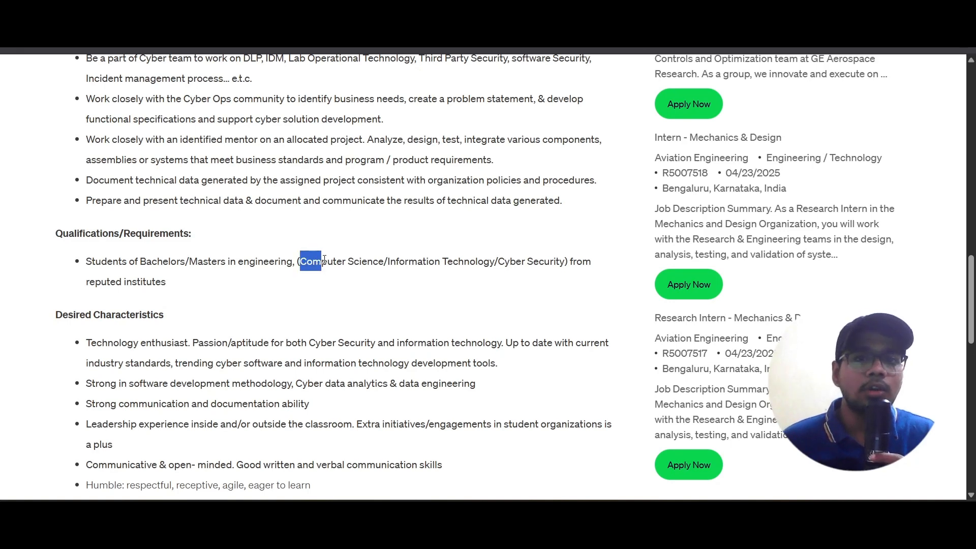
{"action": "left_click_drag", "start_coordinate": [311, 261], "coordinate": [563, 261]}
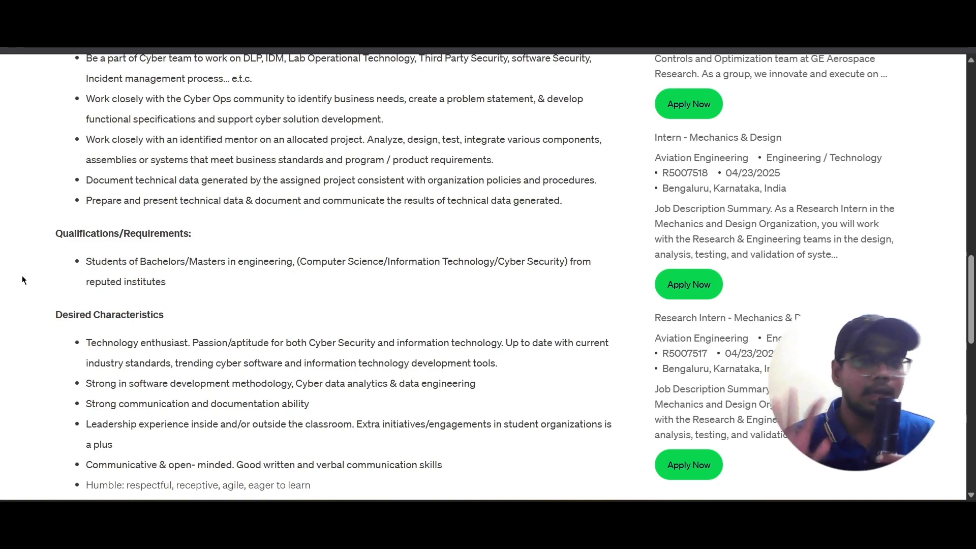
{"action": "scroll", "scroll_direction": "down", "scroll_amount": 3}
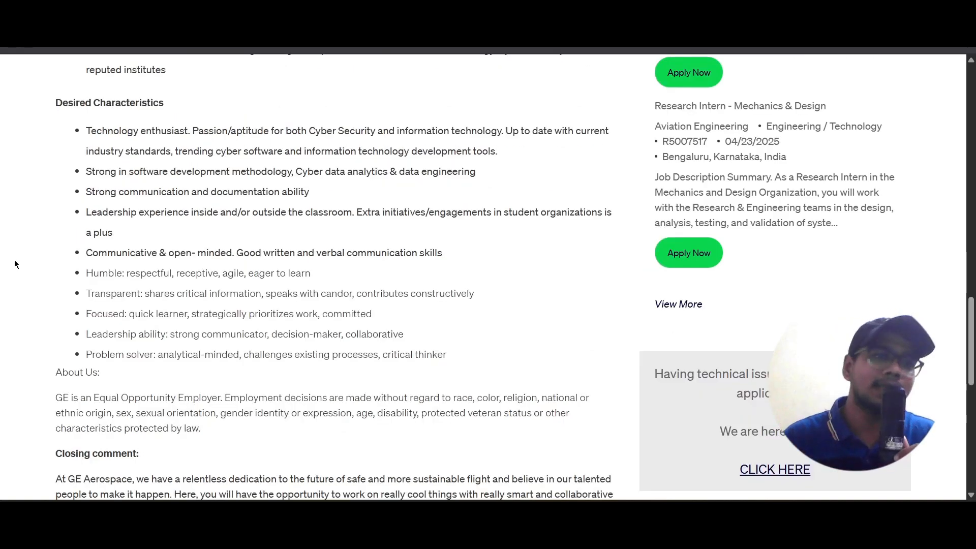
{"action": "double_click", "coordinate": [109, 102]}
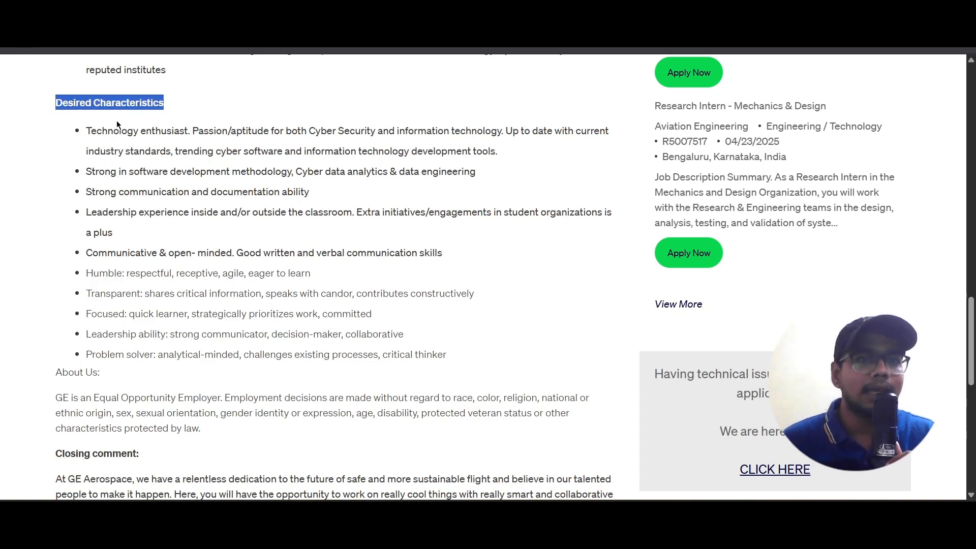
{"action": "left_click", "coordinate": [172, 175]}
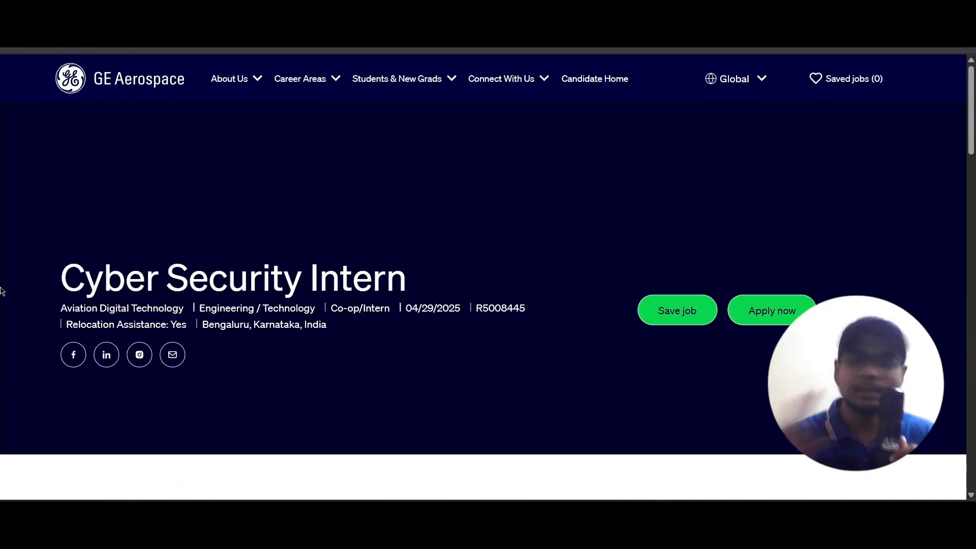
{"action": "mouse_move", "coordinate": [48, 212]}
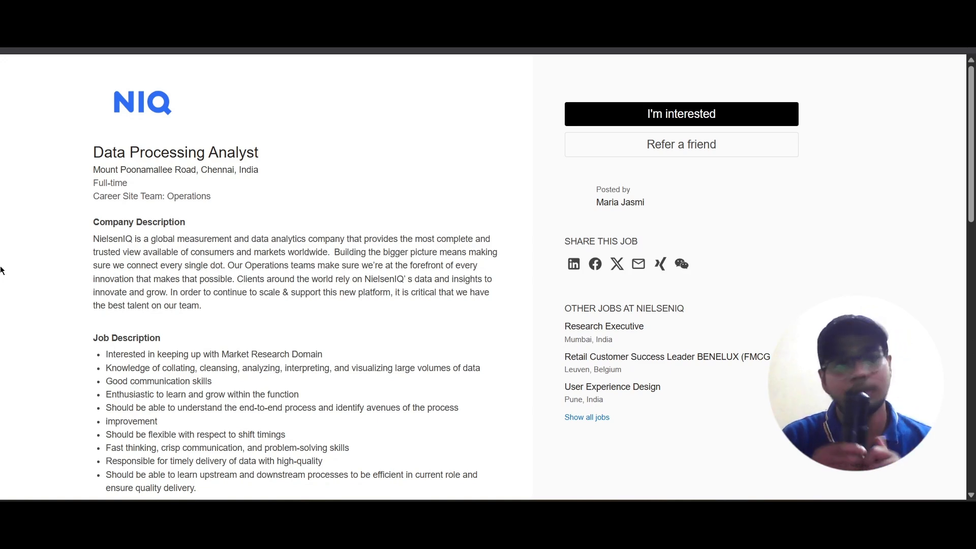
Step: Scroll the Data Processing Analyst posting down to Qualifications and Additional Information with work location and CTC
{"action": "scroll", "scroll_direction": "down", "scroll_amount": 3}
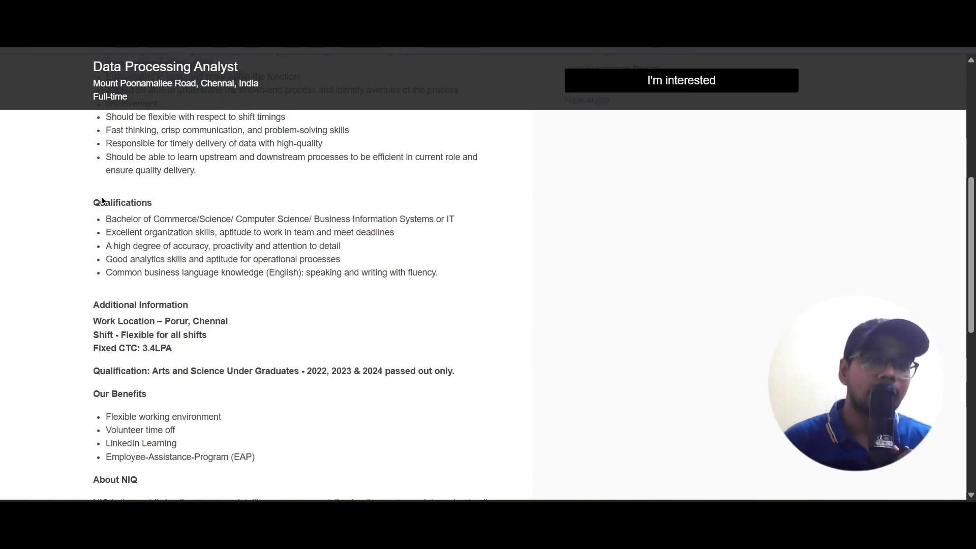
{"action": "mouse_move", "coordinate": [25, 270]}
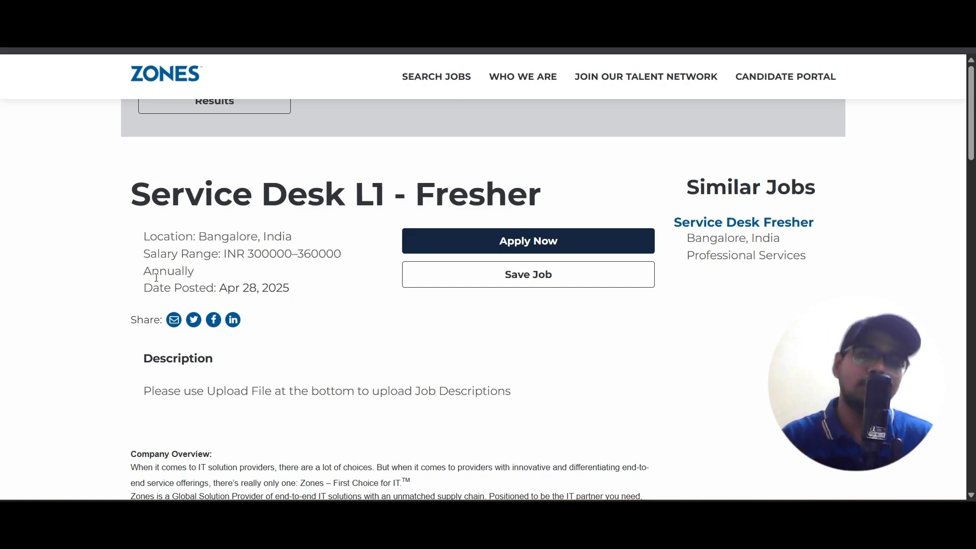
Step: Scroll the Service Desk L1 - Fresher posting down to its Position Overview
{"action": "scroll", "scroll_direction": "down", "scroll_amount": 3}
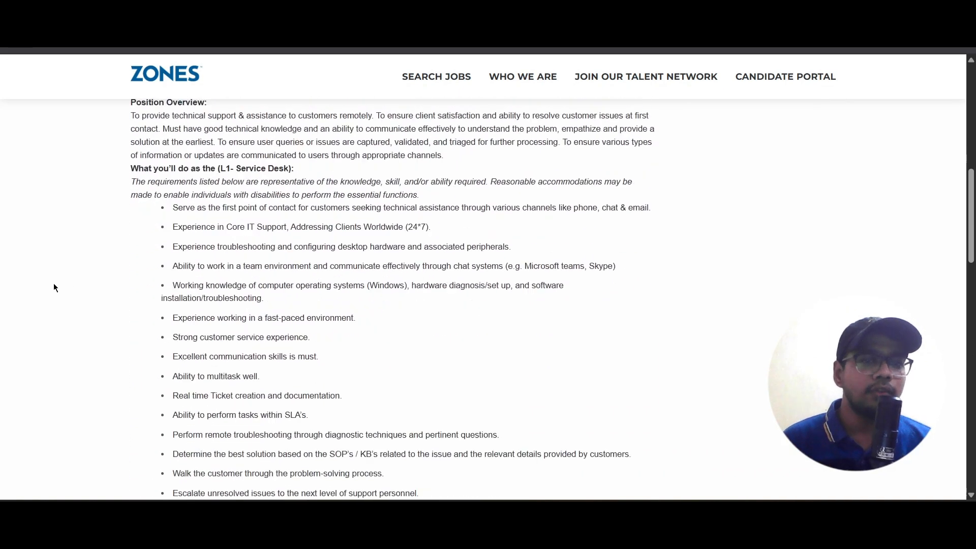
Step: Scroll through 'What you'll do' to the 'What you will bring to the team' requirements
{"action": "scroll", "scroll_direction": "down", "scroll_amount": 3}
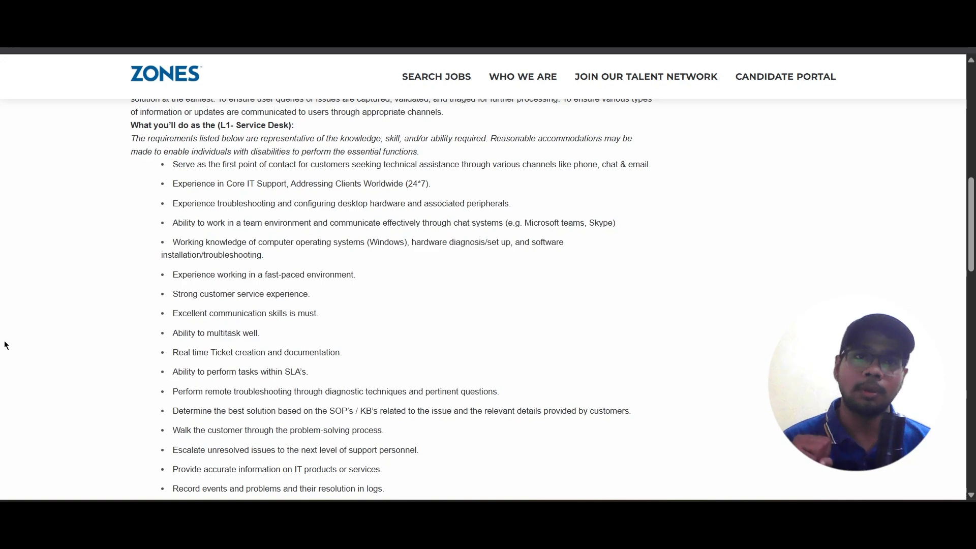
{"action": "scroll", "scroll_direction": "down", "scroll_amount": 3}
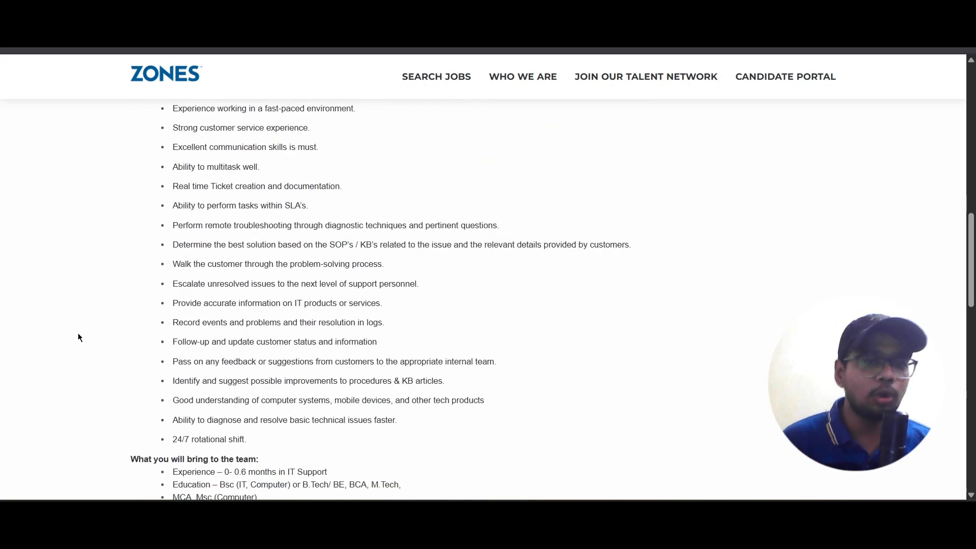
{"action": "scroll", "scroll_direction": "down", "scroll_amount": 3}
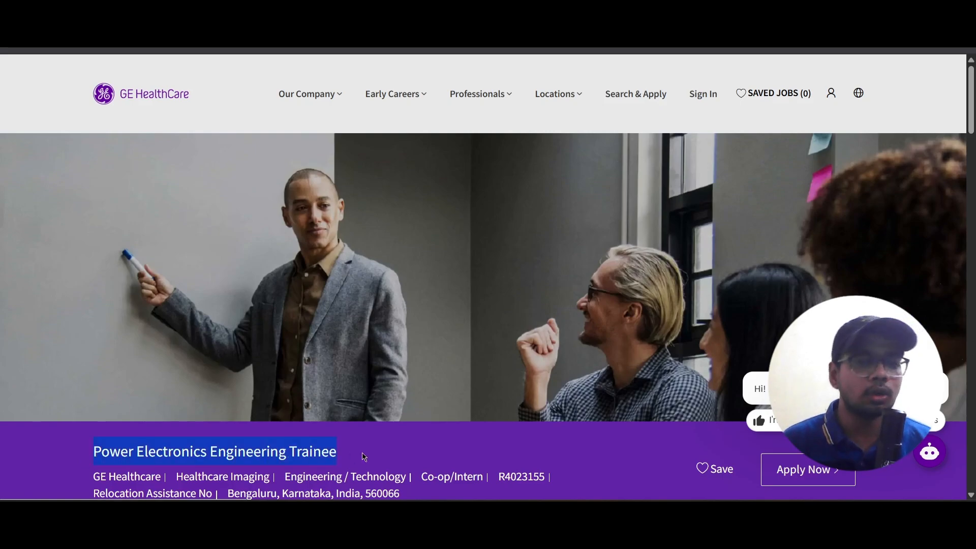
Step: Scroll the Power Electronics Engineering Trainee posting down to its Job Description and Qualifications
{"action": "scroll", "scroll_direction": "down", "scroll_amount": 3}
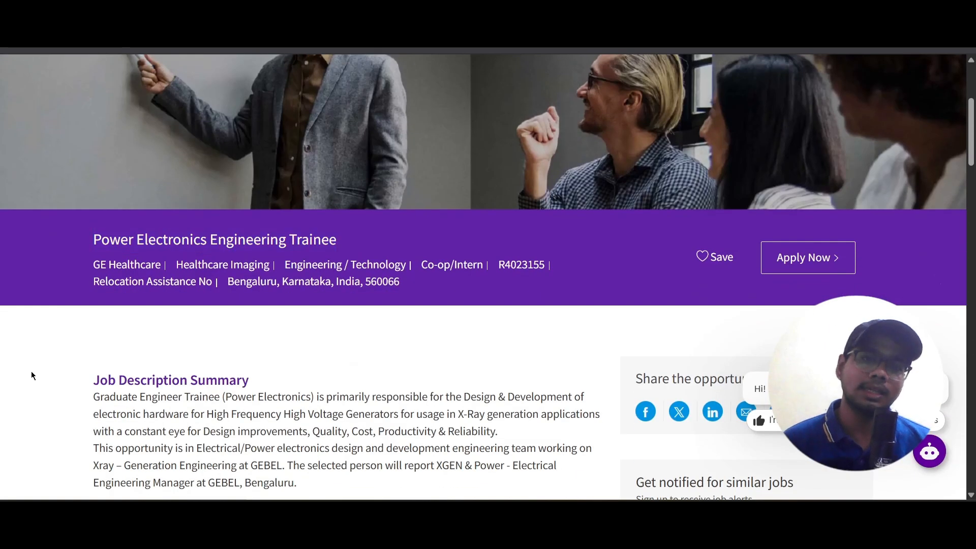
{"action": "scroll", "scroll_direction": "down", "scroll_amount": 3}
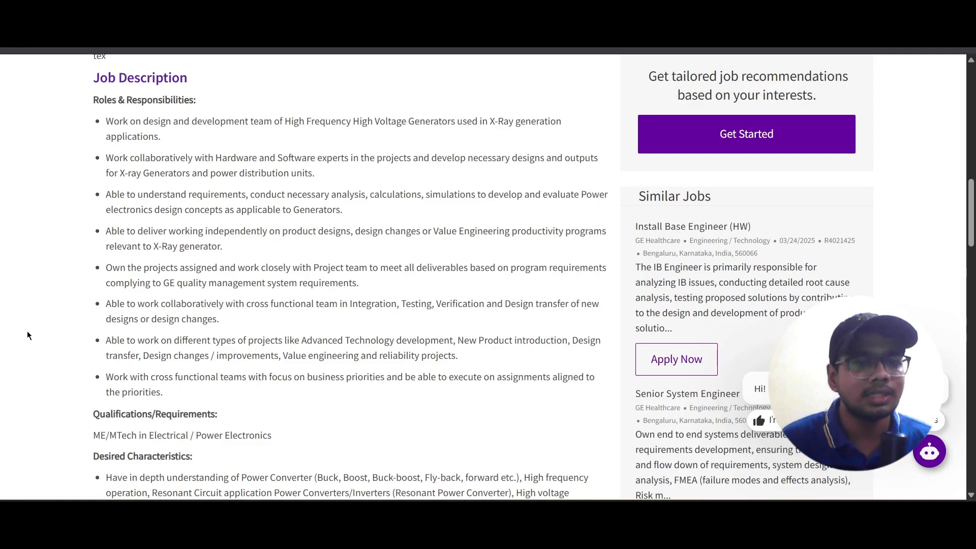
Step: Scroll the trainee posting back to its header with the job title, Save and Apply Now
{"action": "scroll", "scroll_direction": "down", "scroll_amount": 3}
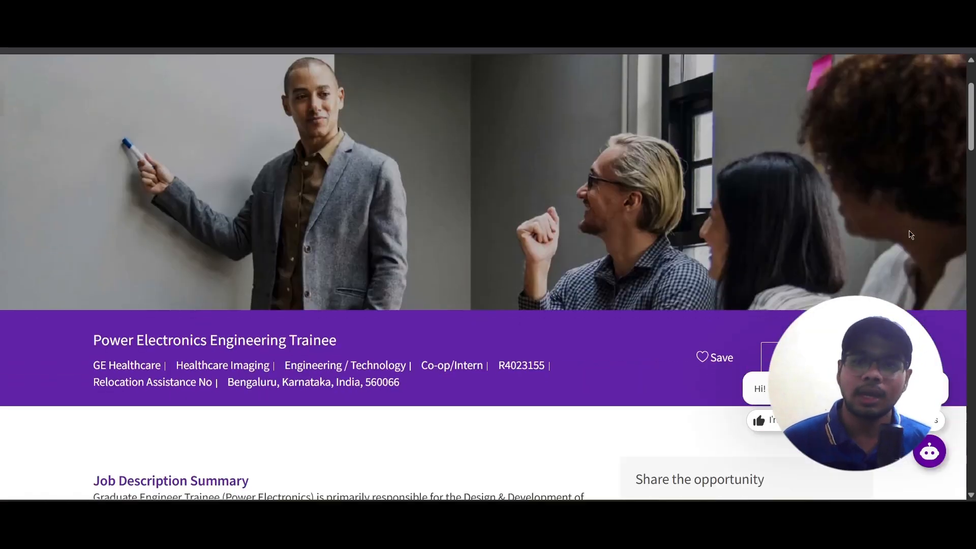
{"action": "scroll", "scroll_direction": "down", "scroll_amount": 3}
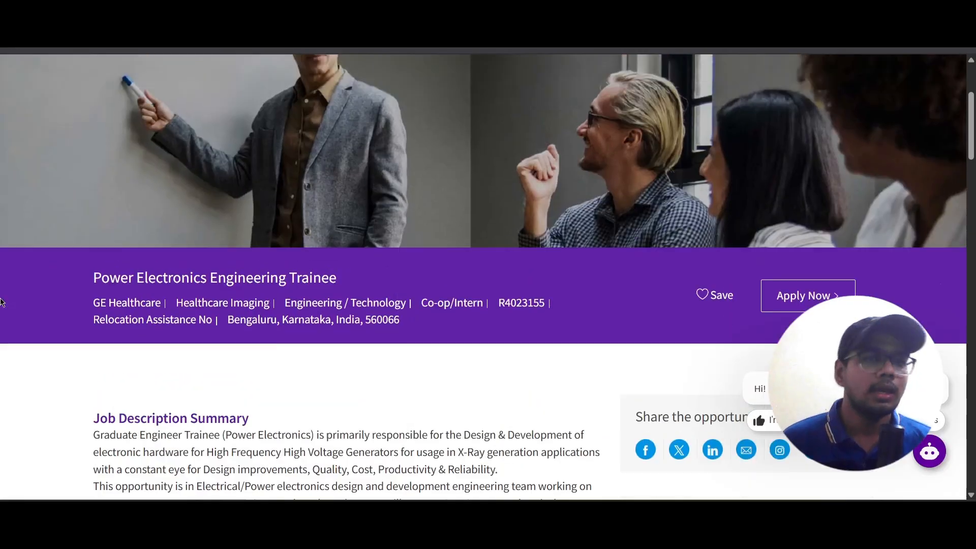